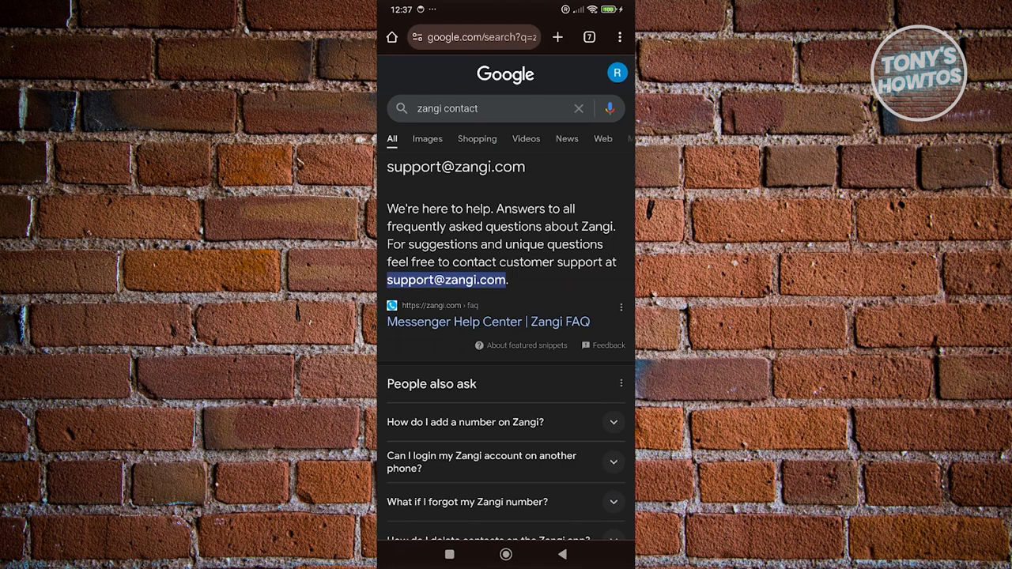
Open the zangi.com Contact result and scroll down to the Get In Touch With Us form.
{"action": "scroll", "scroll_direction": "down", "scroll_amount": 3}
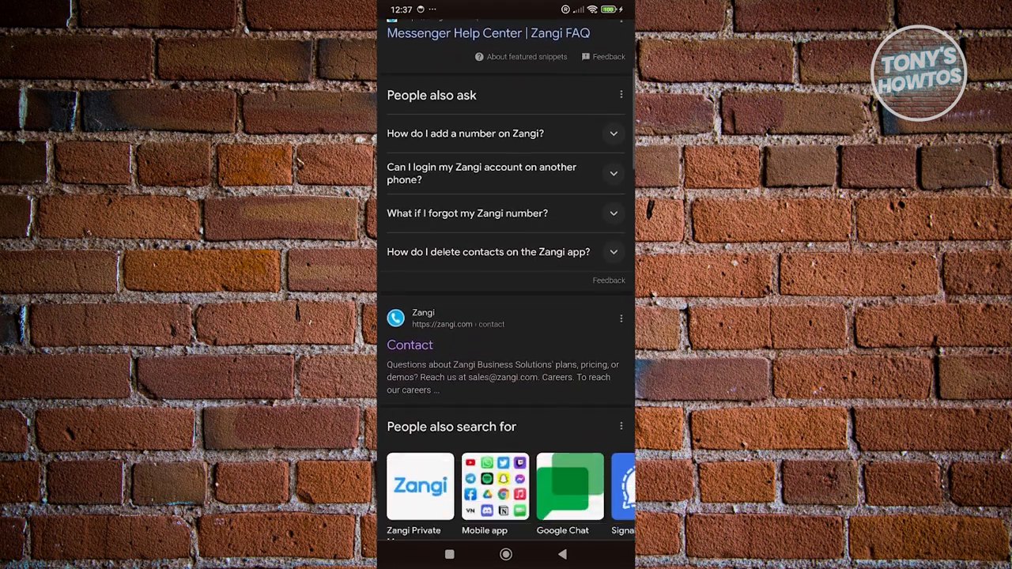
{"action": "scroll", "scroll_direction": "down", "scroll_amount": 3}
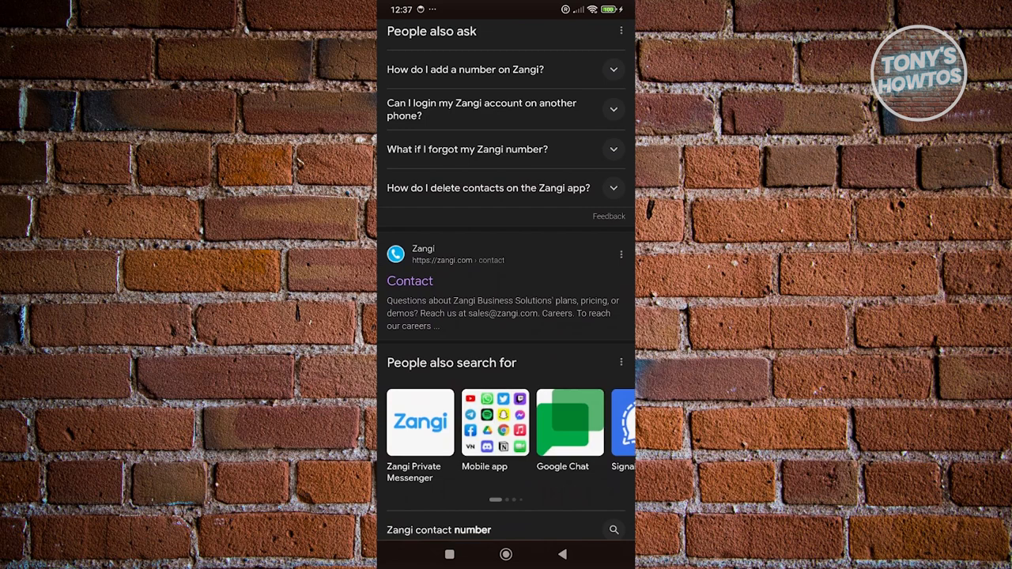
{"action": "scroll", "scroll_direction": "down", "scroll_amount": 3}
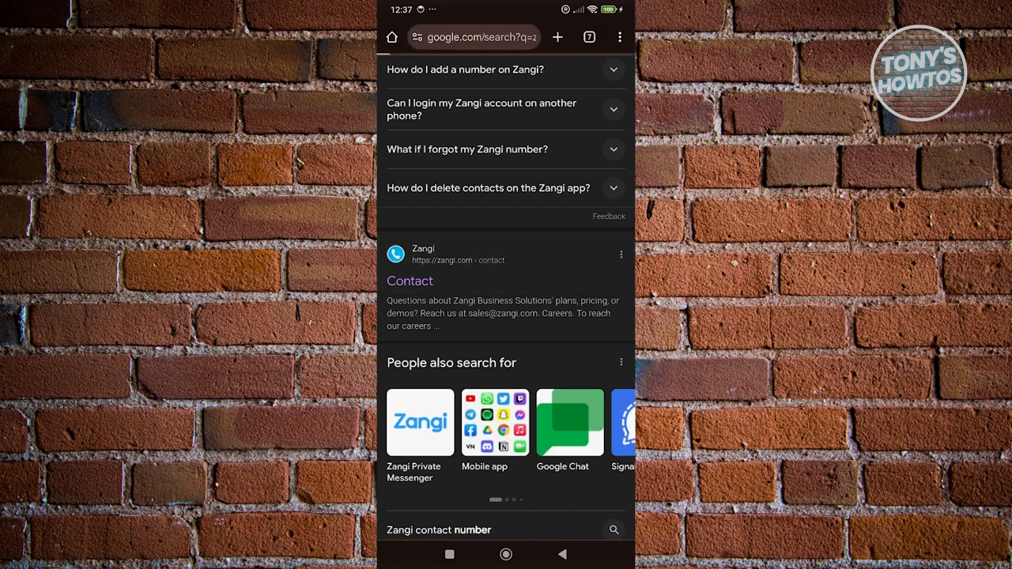
{"action": "left_click", "coordinate": [410, 281]}
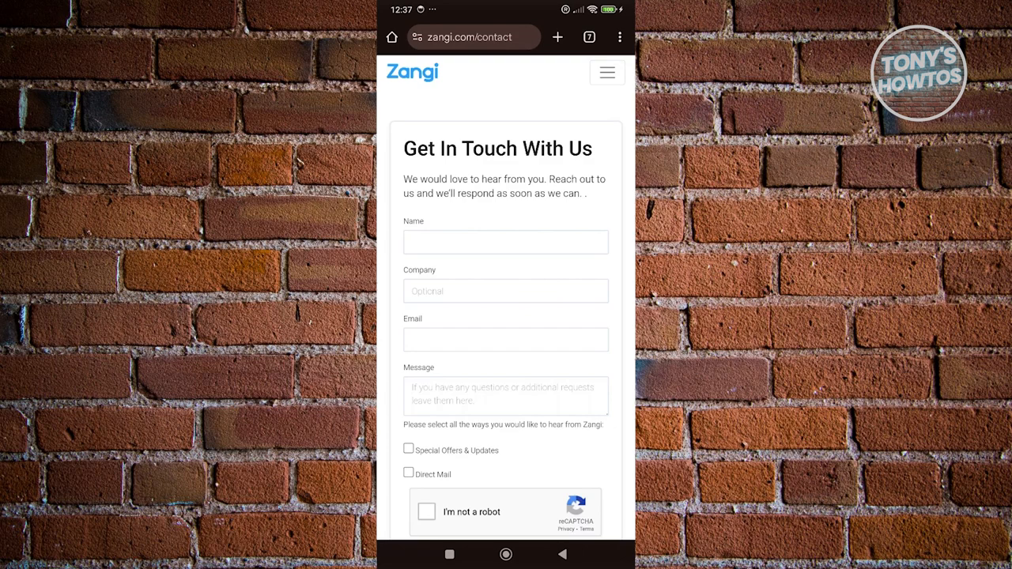
{"action": "scroll", "scroll_direction": "down", "scroll_amount": 3}
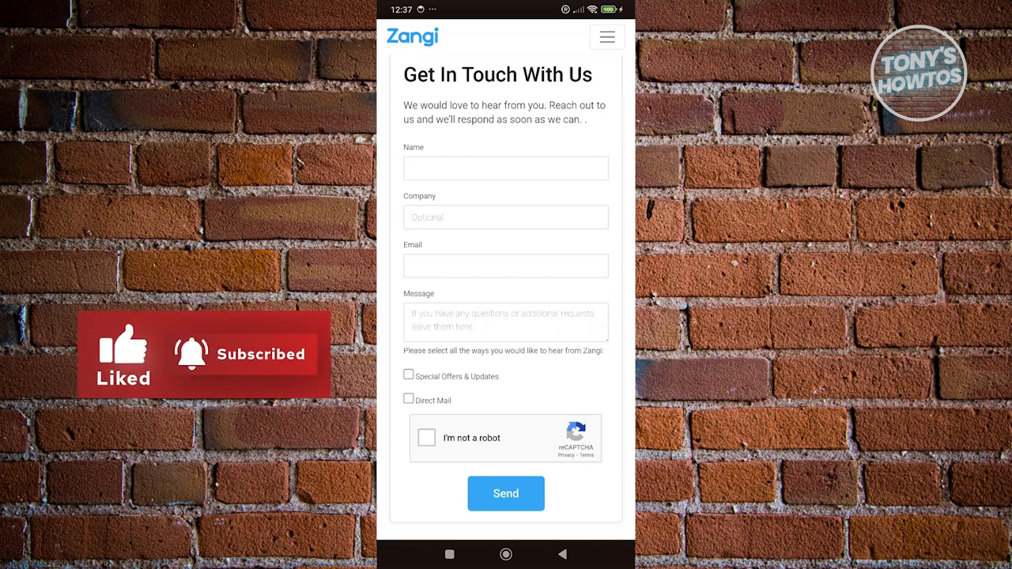
Type the account recovery request ending 'see messages and contact someone I know.' into Message.
{"action": "left_click", "coordinate": [506, 266]}
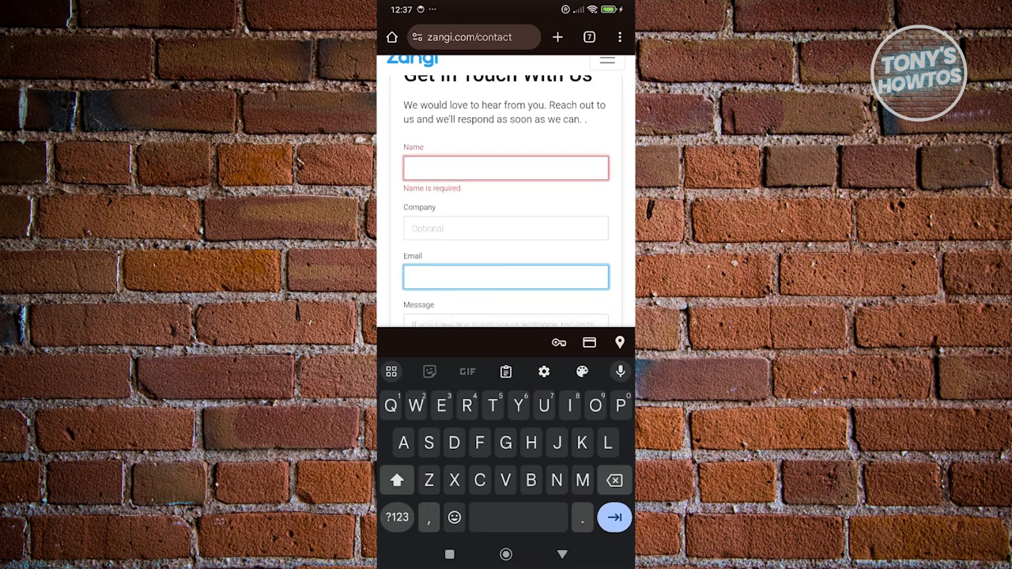
{"action": "scroll", "scroll_direction": "down", "scroll_amount": 3}
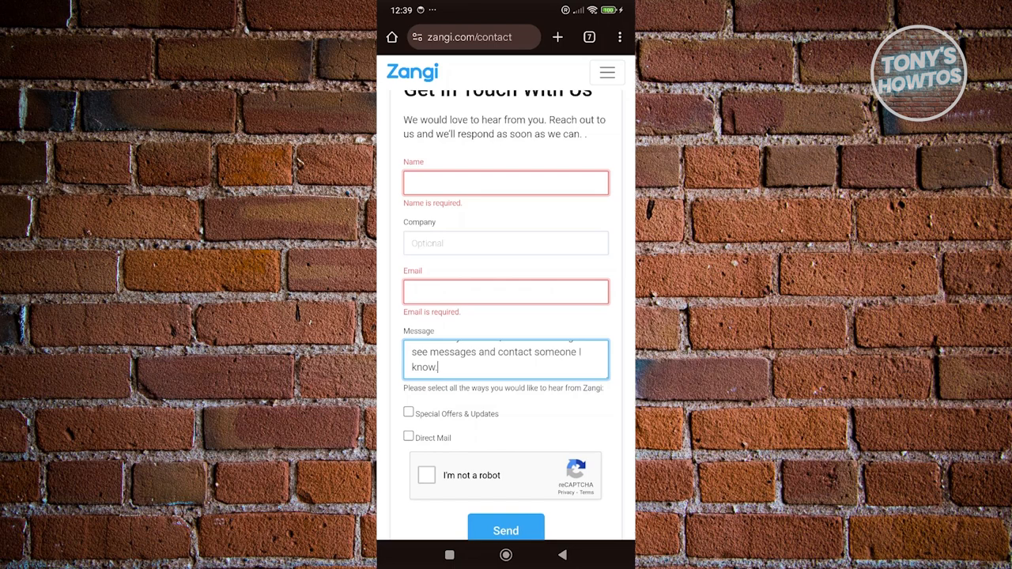
{"action": "scroll", "scroll_direction": "down", "scroll_amount": 3}
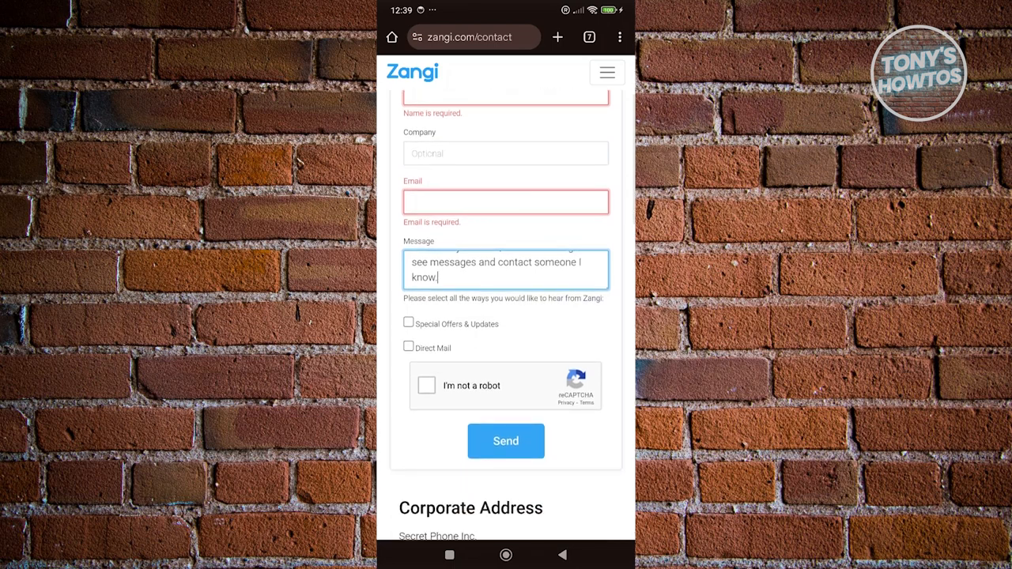